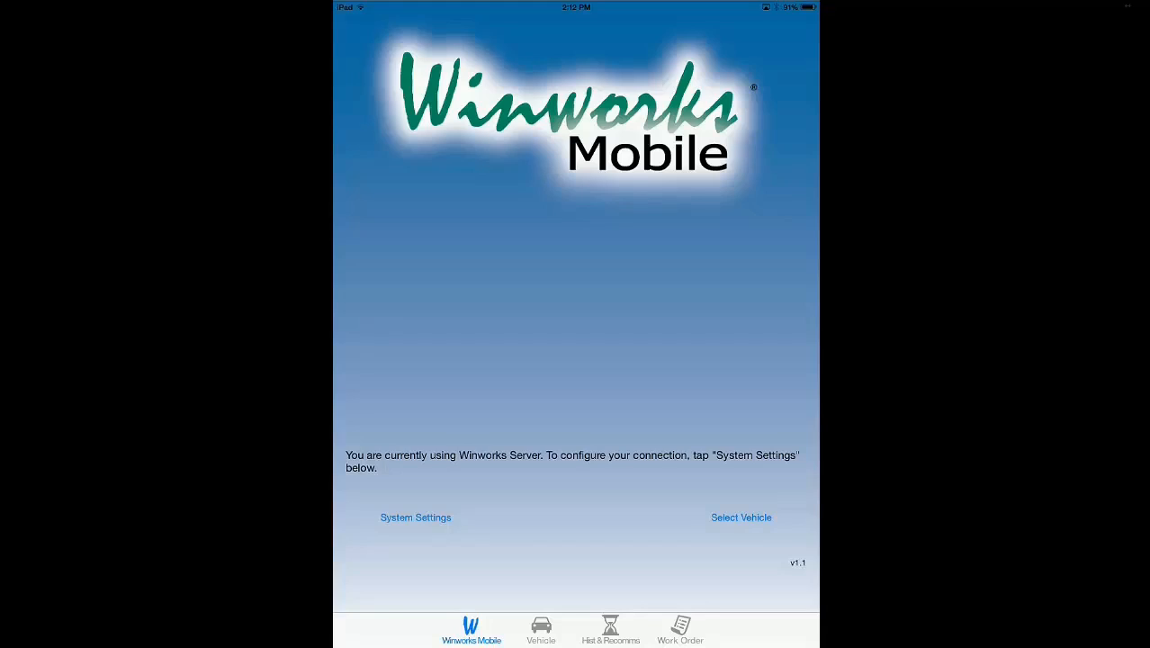
{"action": "left_click", "coordinate": [541, 625]}
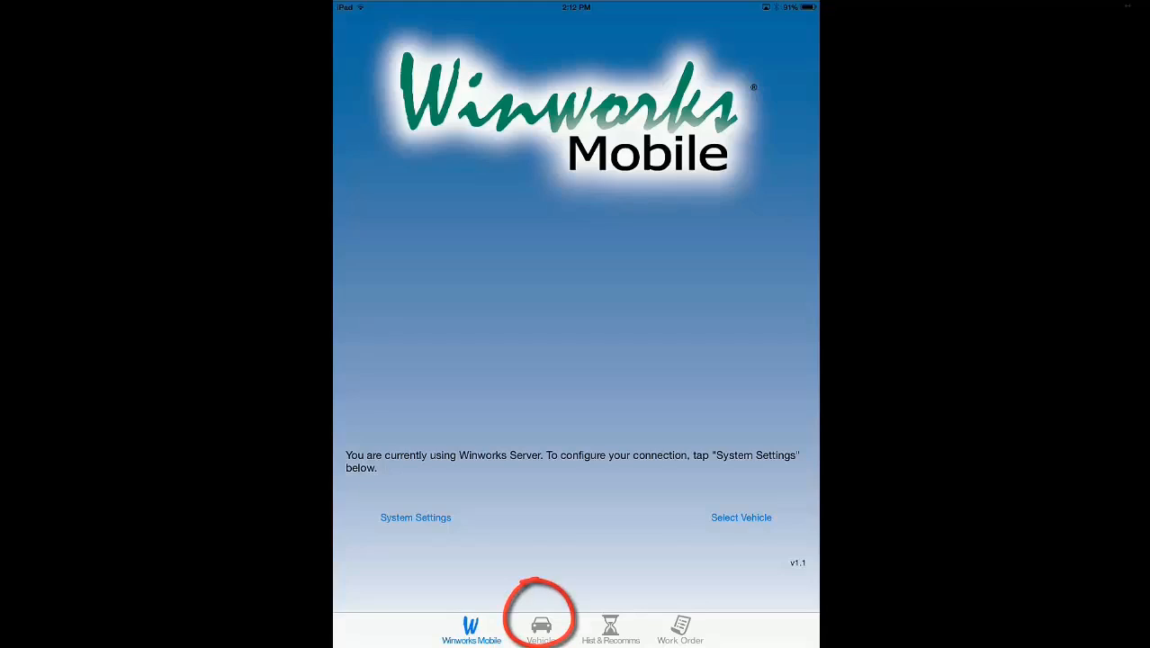
{"action": "left_click", "coordinate": [541, 625]}
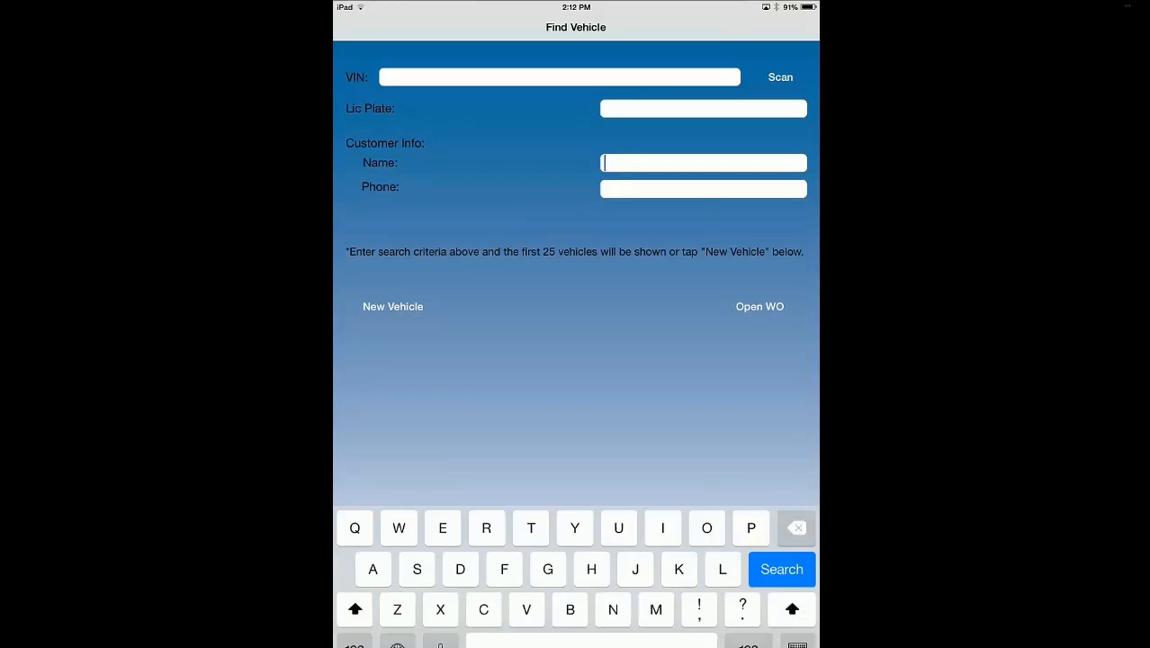
{"action": "type", "text": "How"}
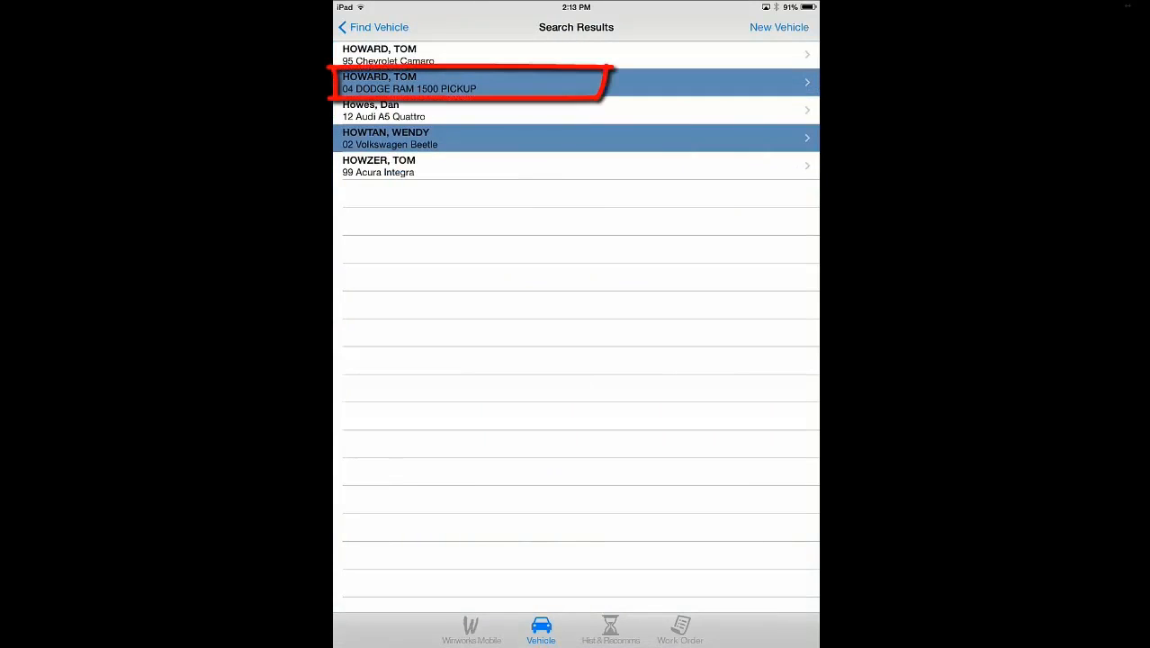
{"action": "left_click", "coordinate": [473, 82]}
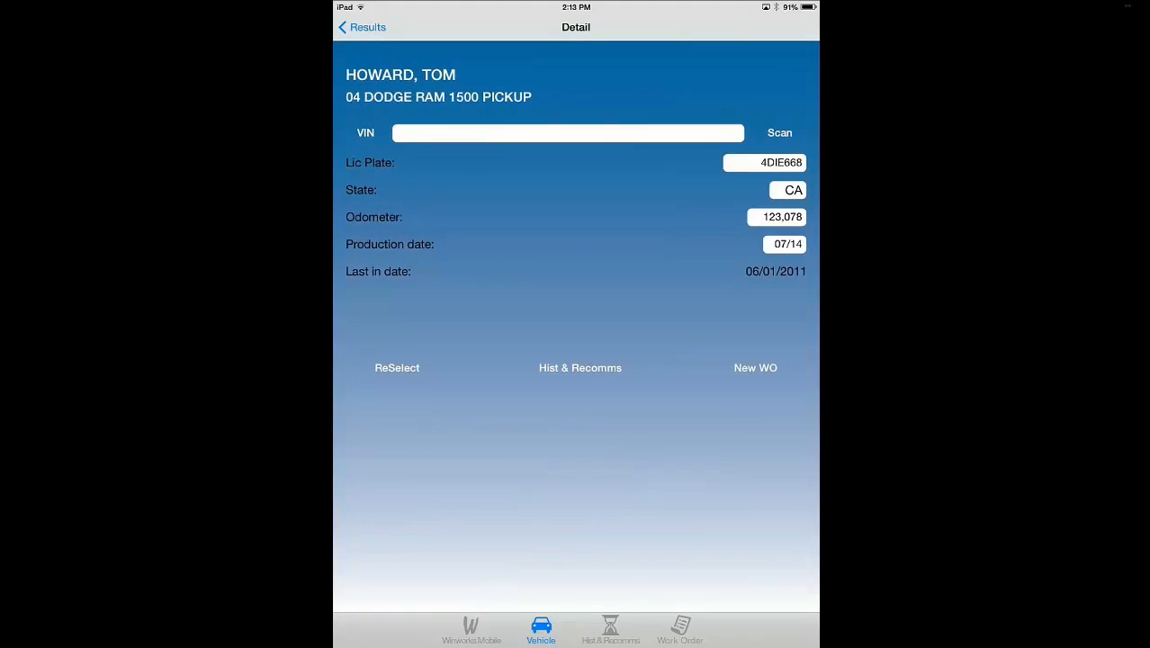
Create a new WO for the 04 Dodge Ram 1500 pickup from its Detail screen.
{"action": "left_click", "coordinate": [755, 367]}
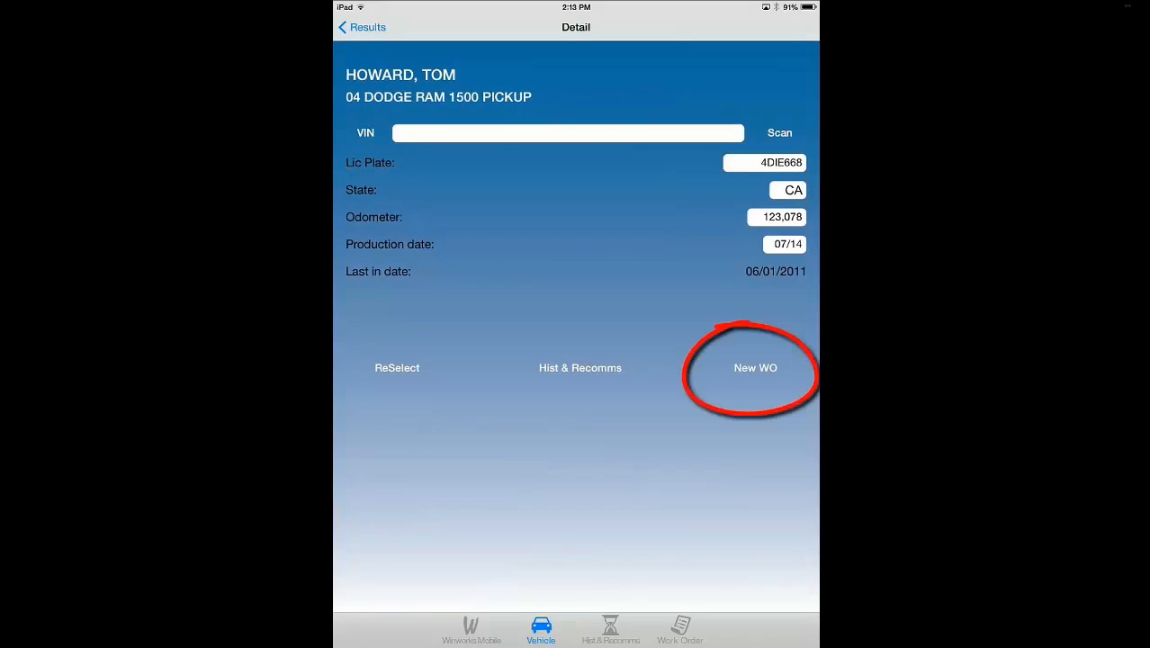
{"action": "left_click", "coordinate": [755, 367]}
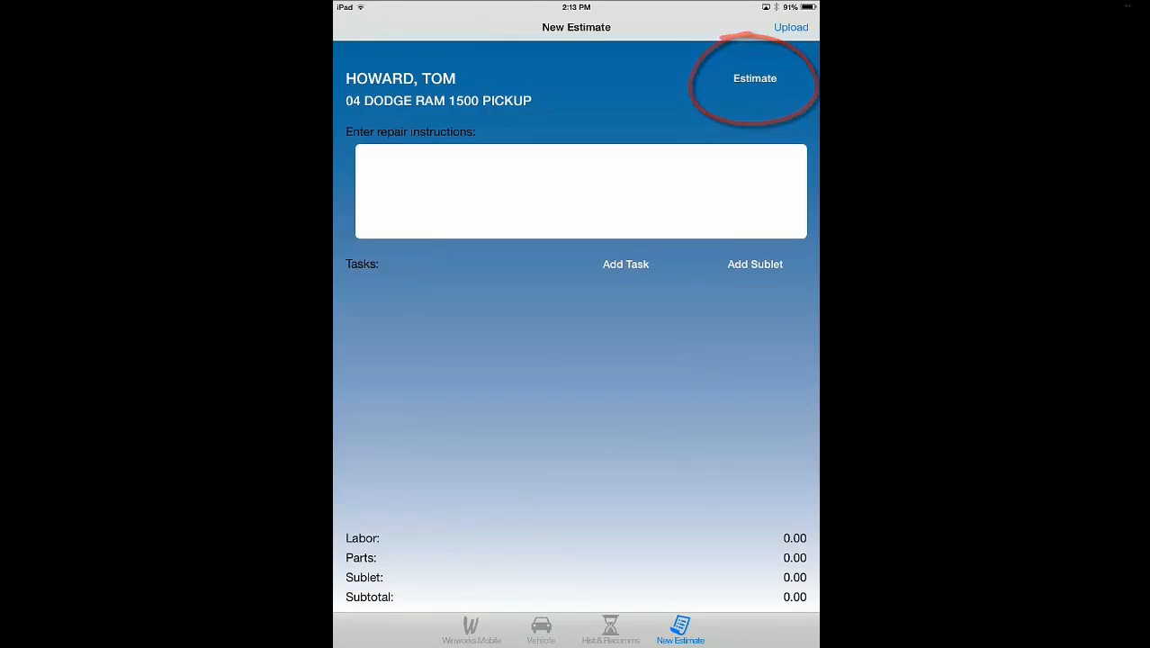
Switch the estimate to a Work Order and start a new task at labor rate 85.
{"action": "left_click", "coordinate": [754, 78]}
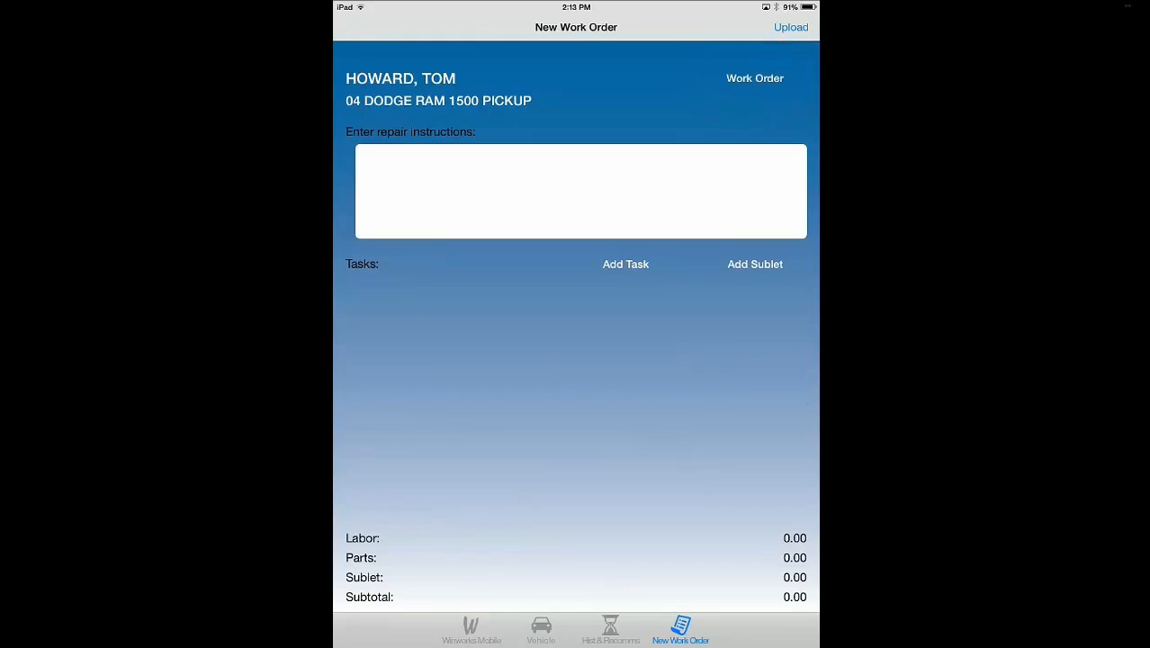
{"action": "left_click", "coordinate": [626, 264]}
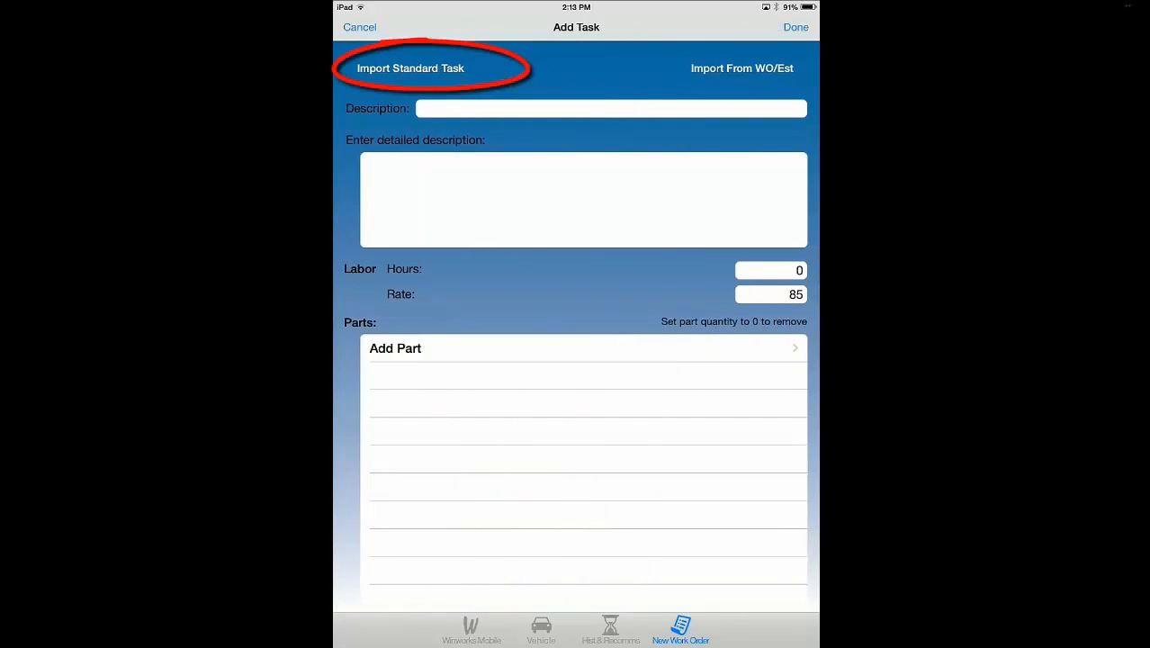
Import the standard task 'LUBE, OIL & FILTER - 10W30 4qt' via search 'lu' and save it.
{"action": "left_click", "coordinate": [410, 67]}
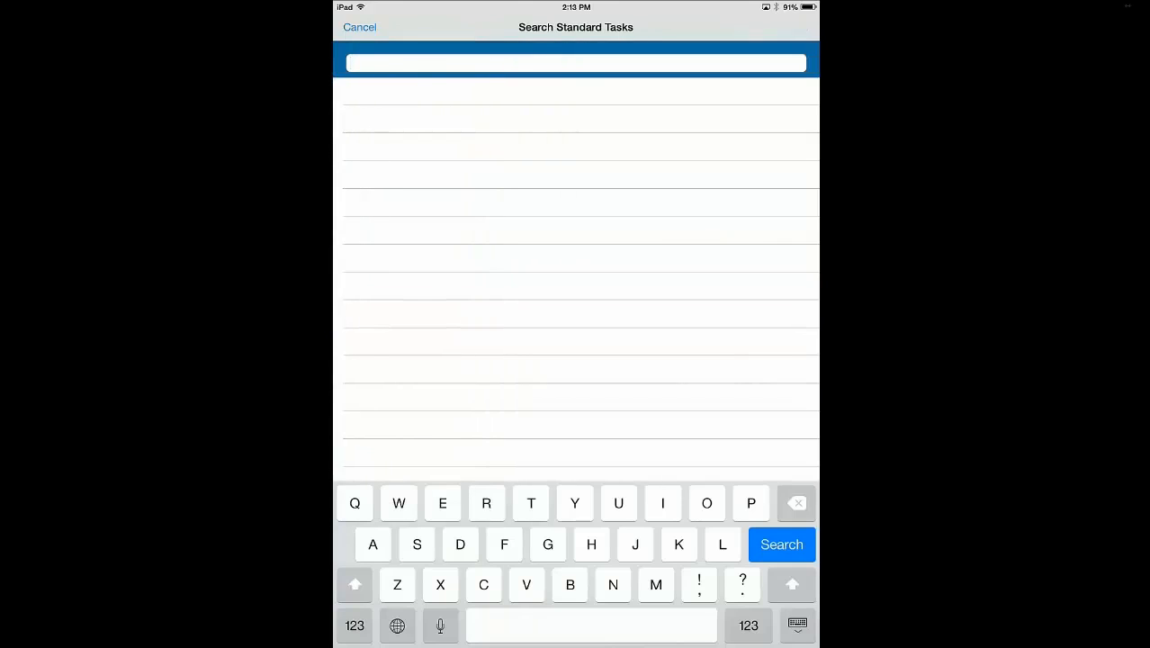
{"action": "type", "text": "lube"}
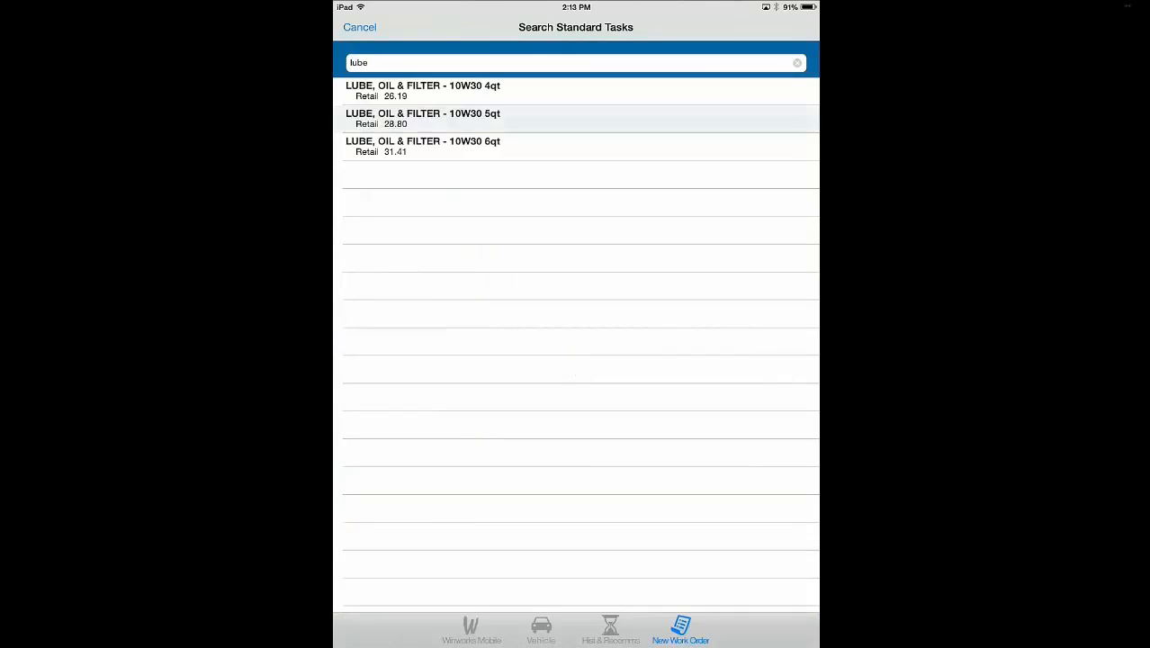
{"action": "left_click", "coordinate": [422, 118]}
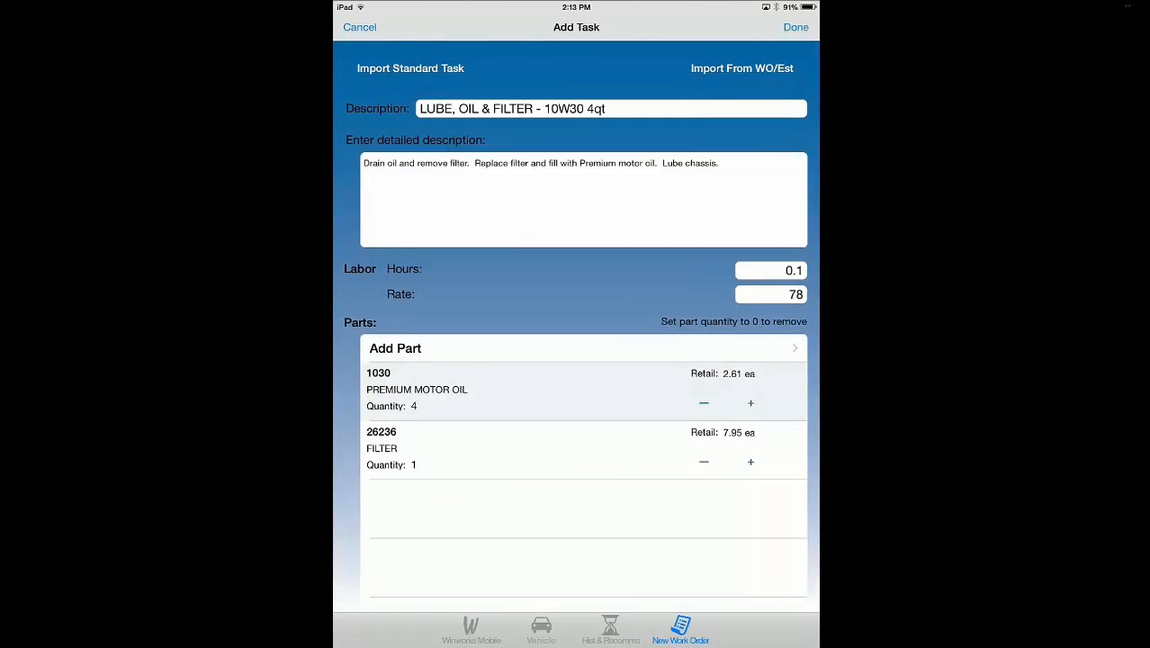
{"action": "left_click", "coordinate": [796, 27]}
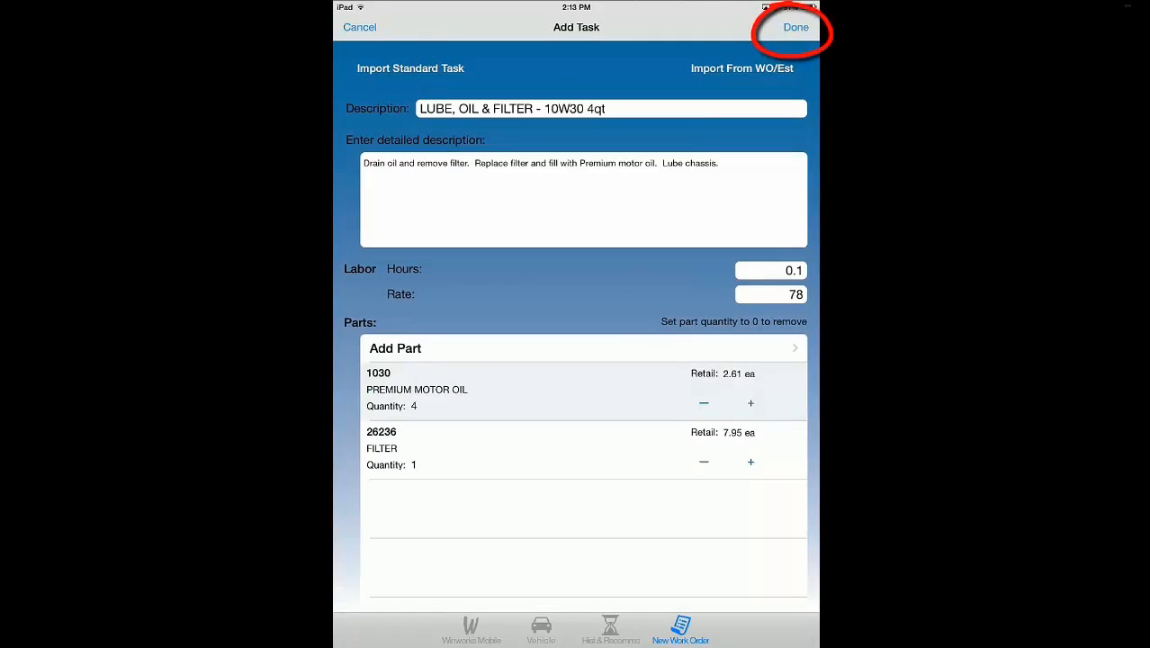
{"action": "left_click", "coordinate": [796, 27]}
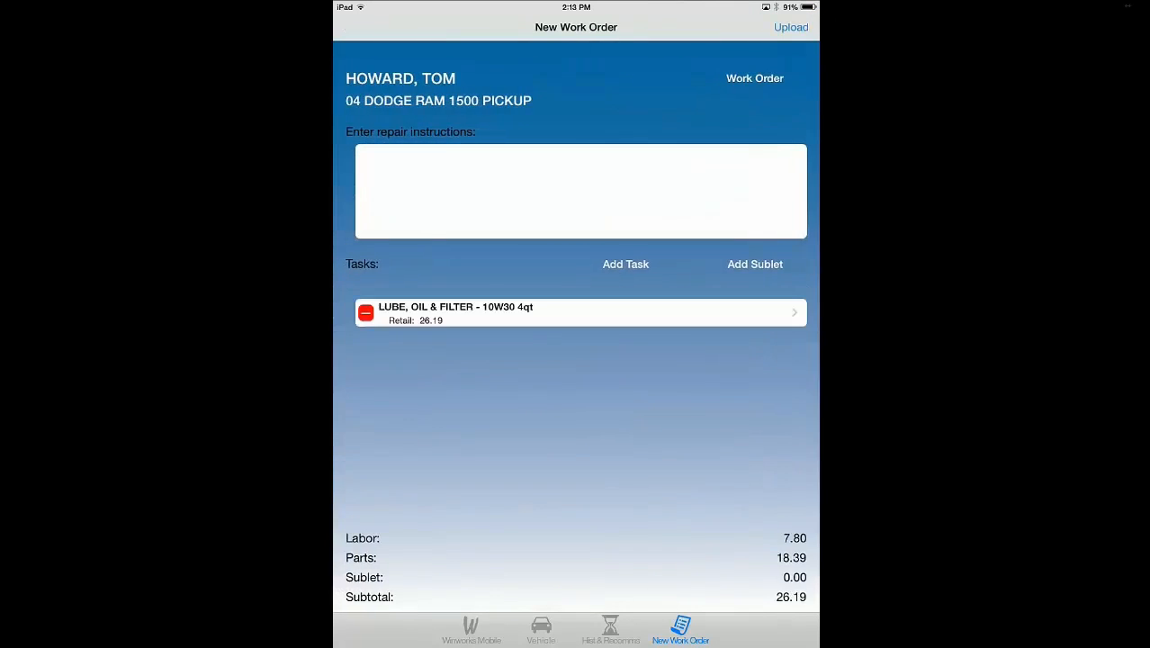
Enter oil, filter, chassis lube and fluid-check repair instructions, then upload work order #000000068.
{"action": "left_click", "coordinate": [581, 190]}
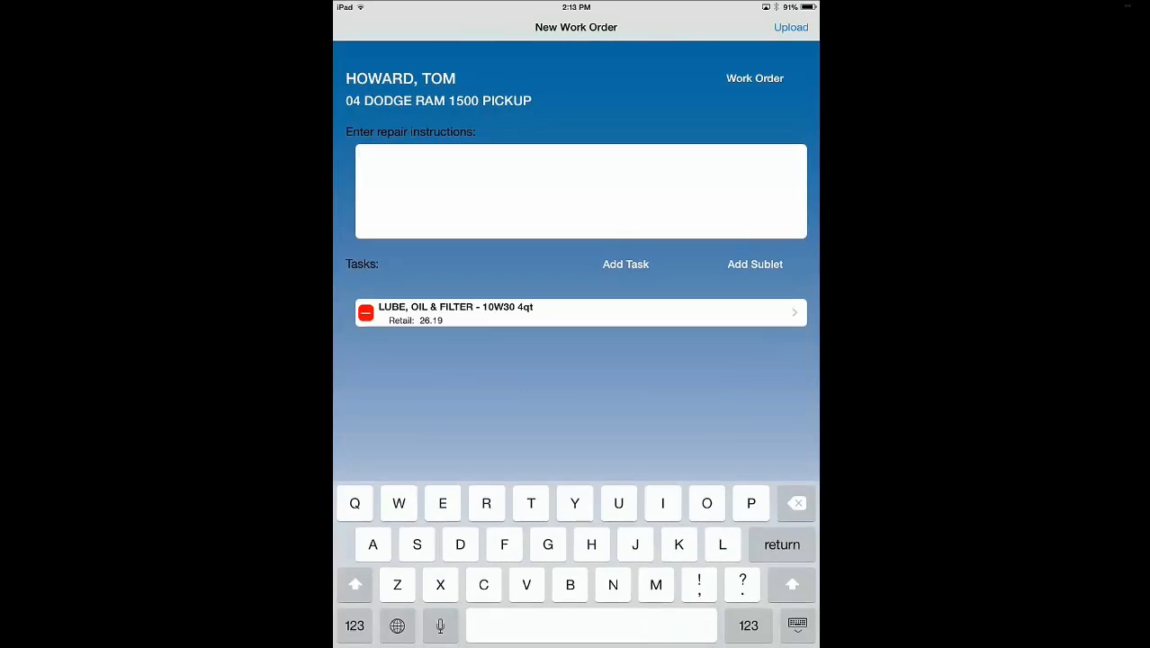
{"action": "type", "text": "Change oil and filter. Lube chassis if fittings. Check all fluid levels and top if necessary."}
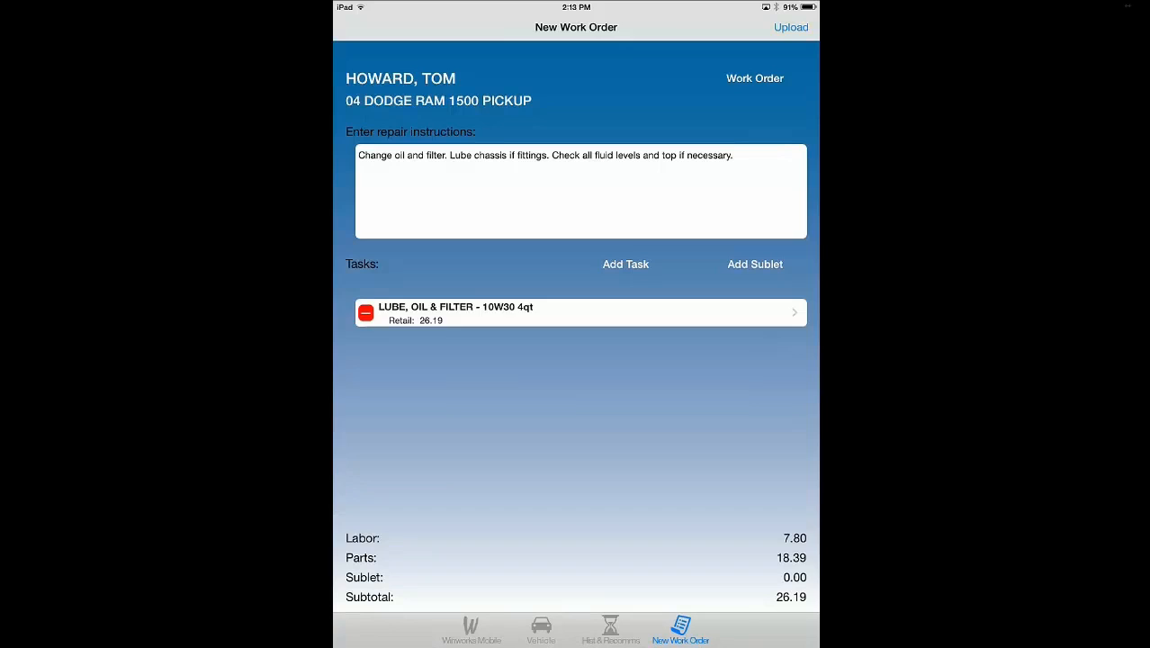
{"action": "left_click", "coordinate": [791, 27]}
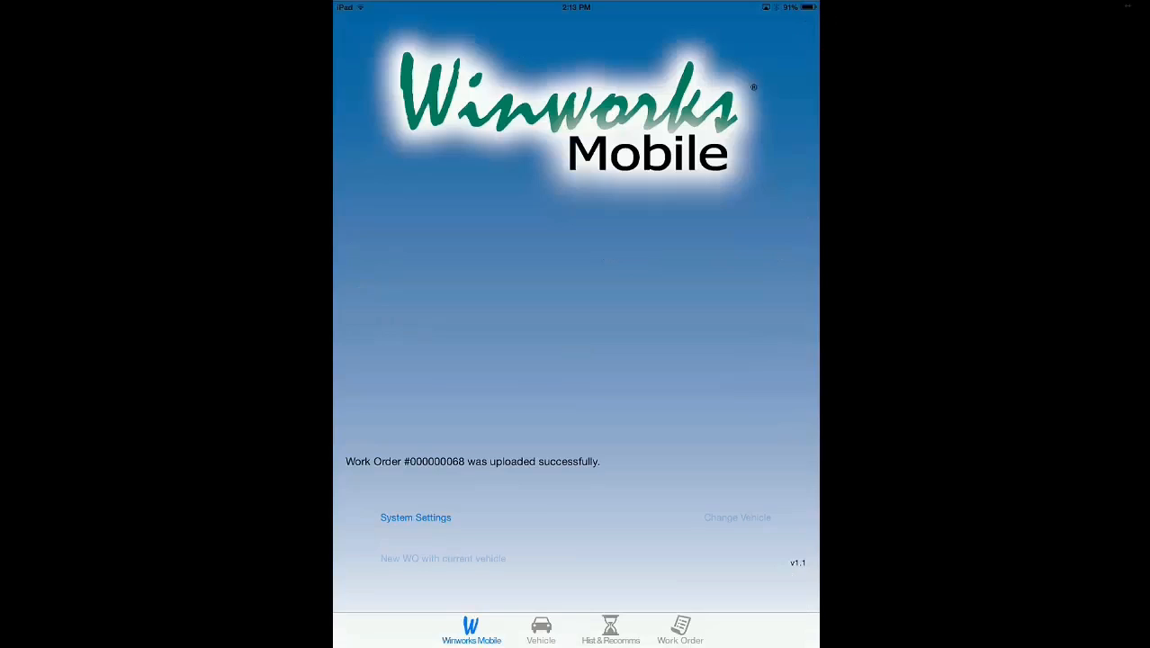